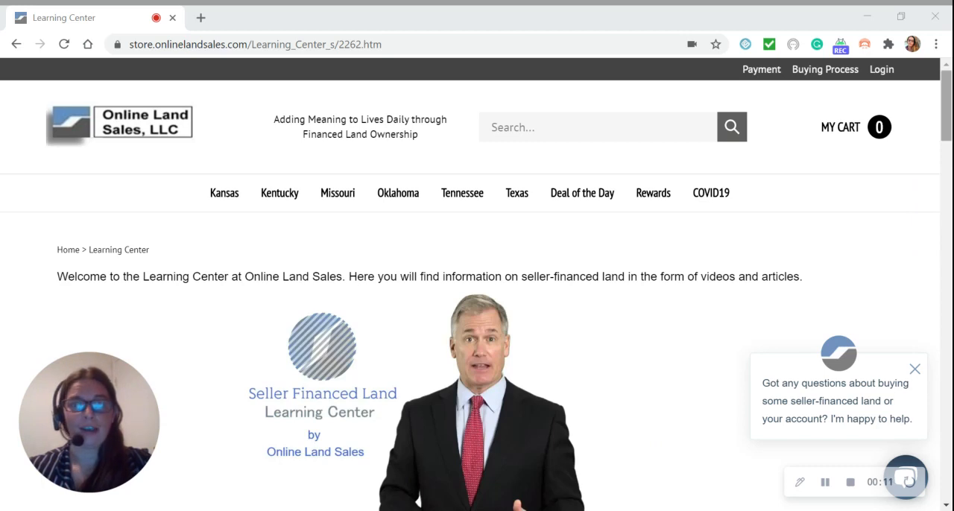
{"action": "scroll", "scroll_direction": "down", "scroll_amount": 3}
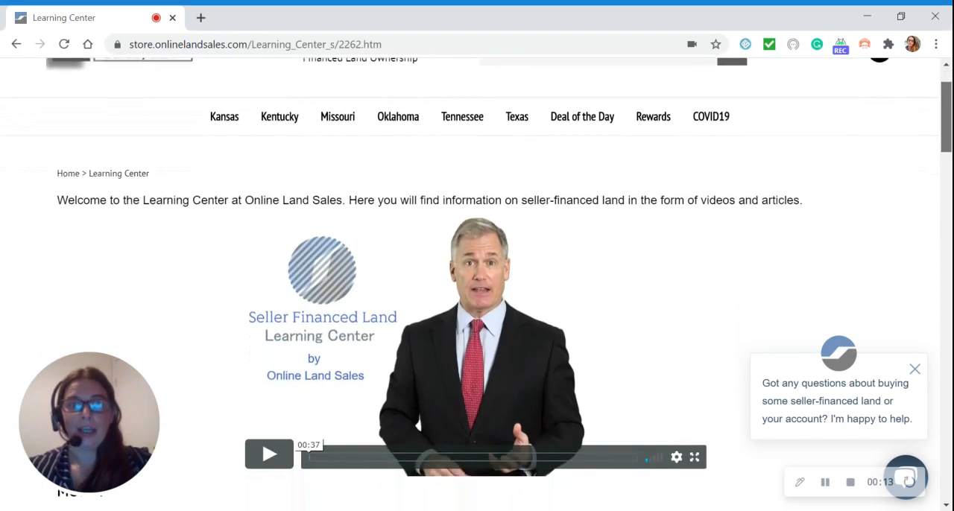
{"action": "scroll", "scroll_direction": "down", "scroll_amount": 3}
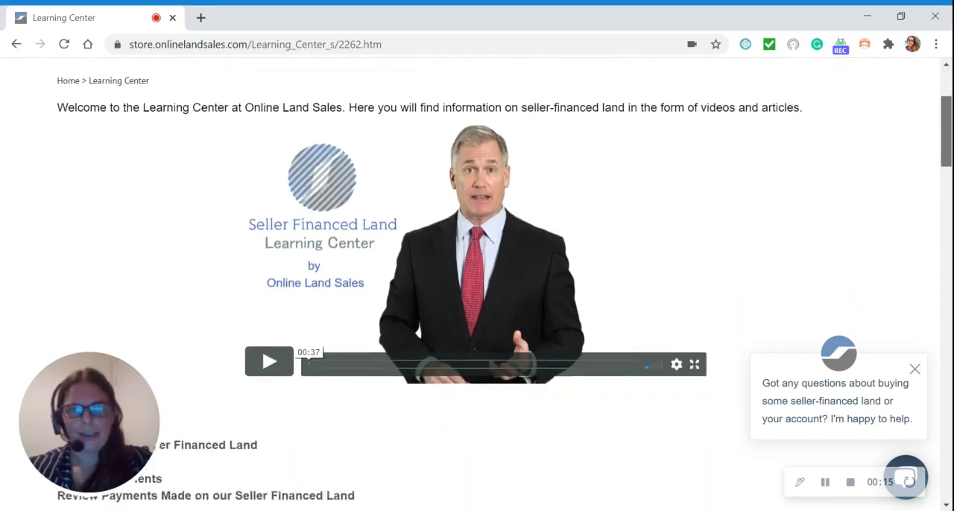
{"action": "scroll", "scroll_direction": "down", "scroll_amount": 3}
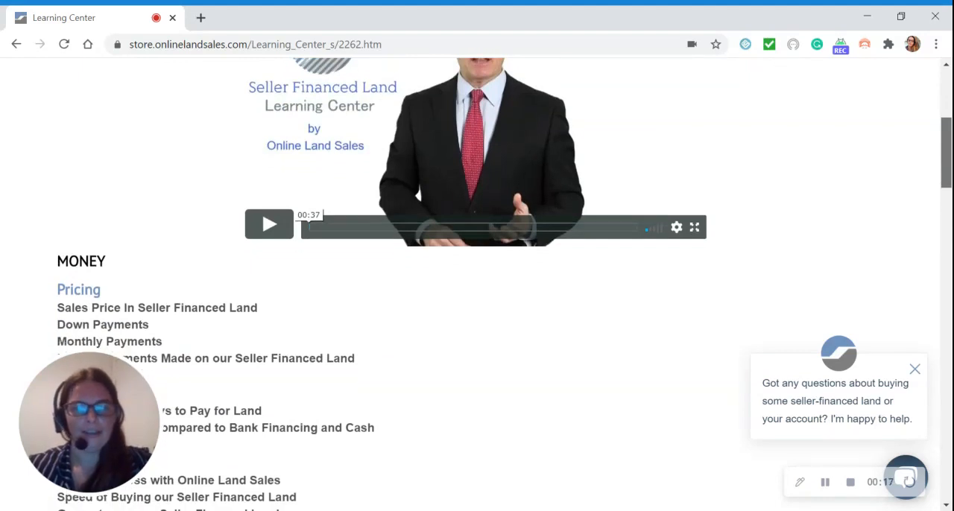
{"action": "scroll", "scroll_direction": "down", "scroll_amount": 3}
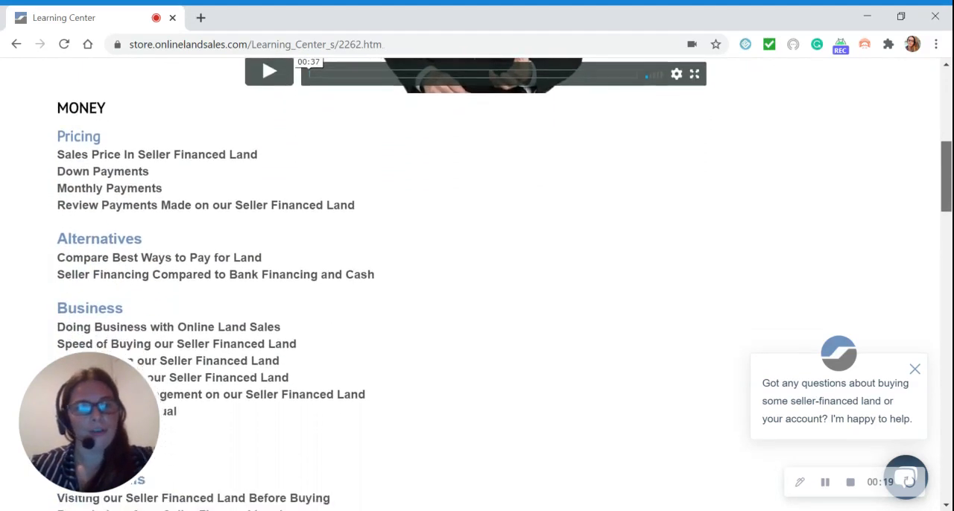
{"action": "scroll", "scroll_direction": "down", "scroll_amount": 3}
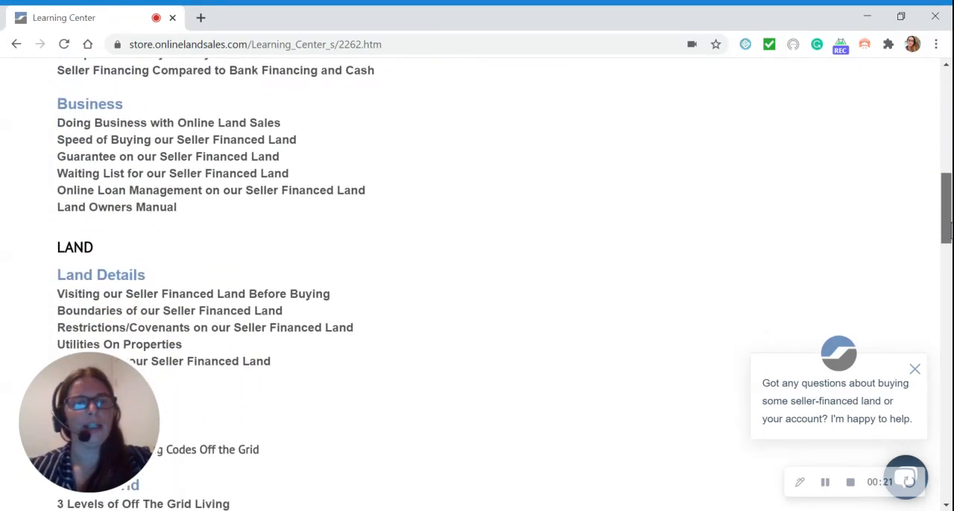
{"action": "scroll", "scroll_direction": "down", "scroll_amount": 3}
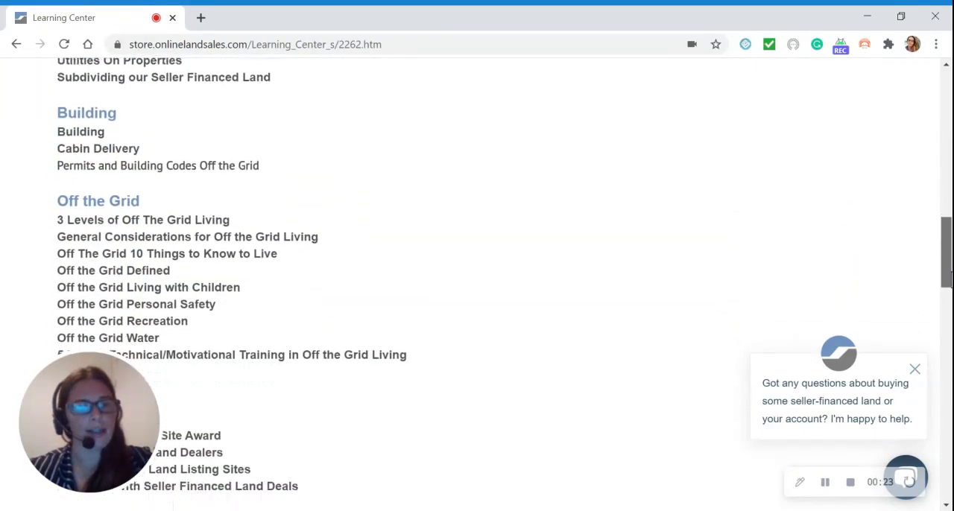
{"action": "scroll", "scroll_direction": "down", "scroll_amount": 3}
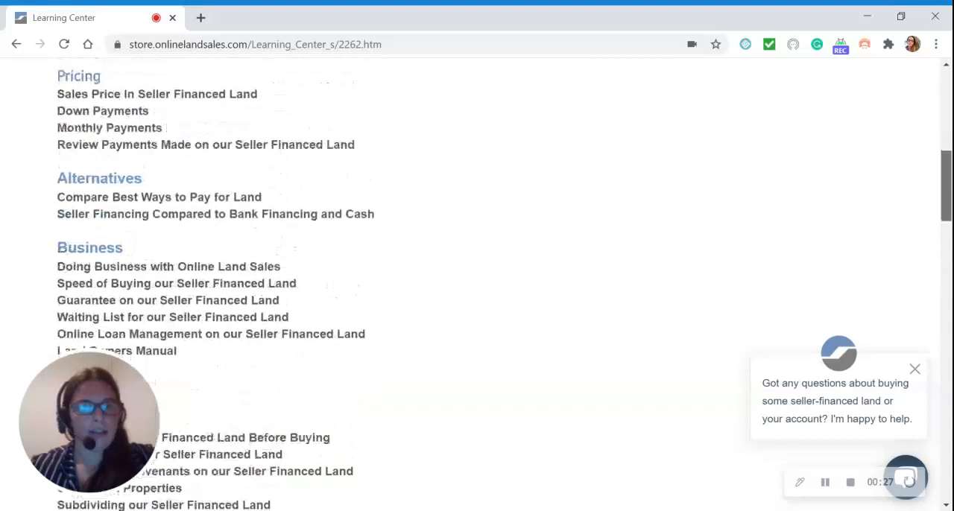
{"action": "scroll", "scroll_direction": "up", "scroll_amount": 3}
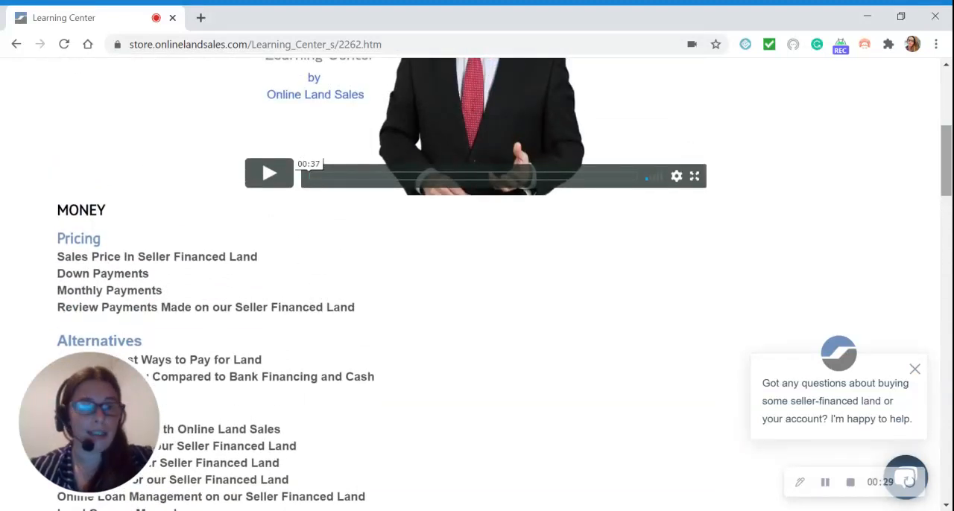
{"action": "scroll", "scroll_direction": "down", "scroll_amount": 3}
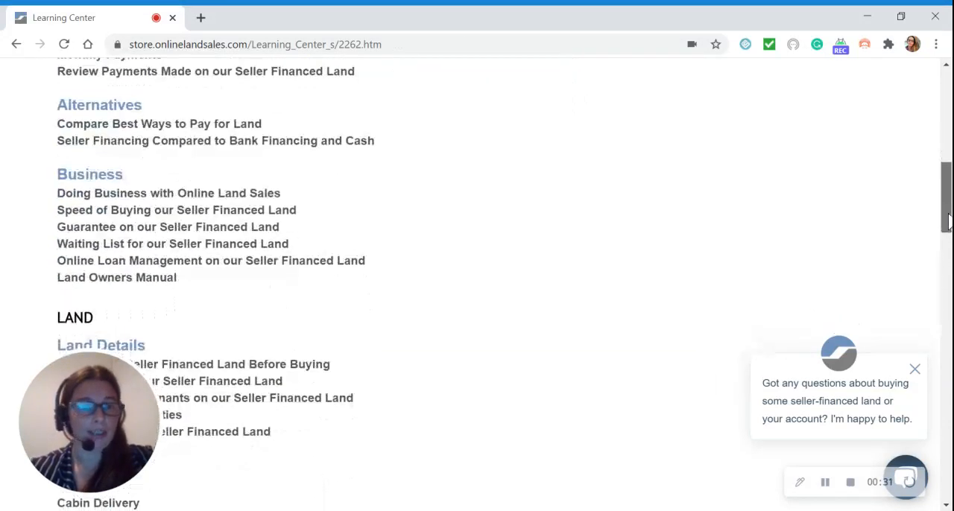
{"action": "scroll", "scroll_direction": "down", "scroll_amount": 3}
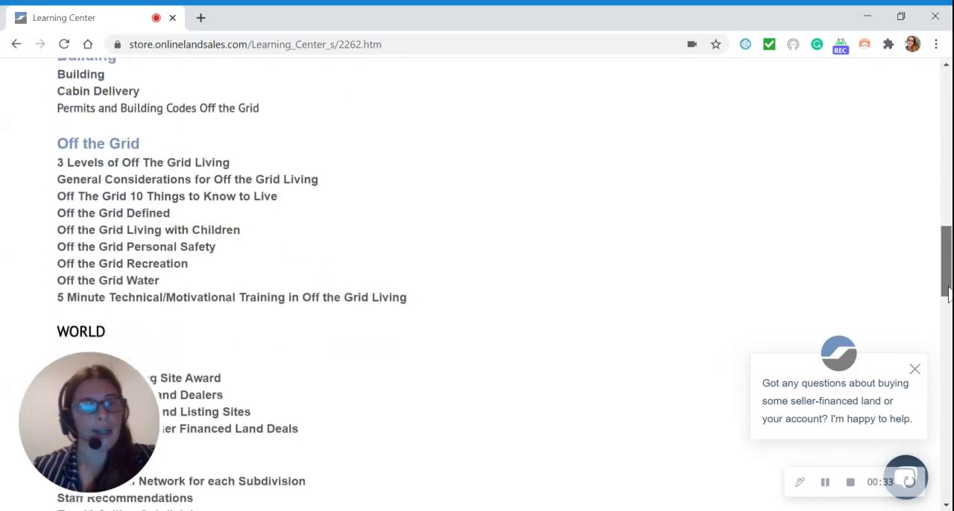
{"action": "scroll", "scroll_direction": "up", "scroll_amount": 3}
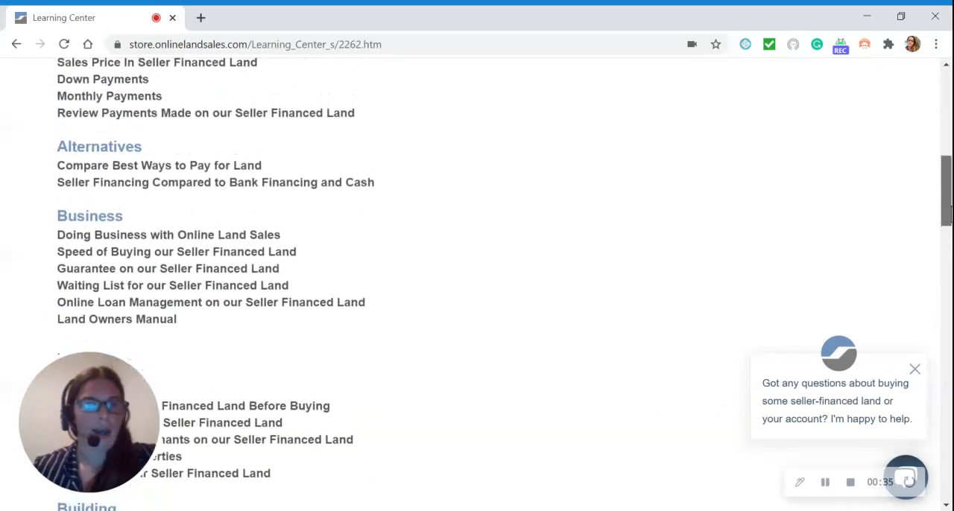
{"action": "scroll", "scroll_direction": "up", "scroll_amount": 3}
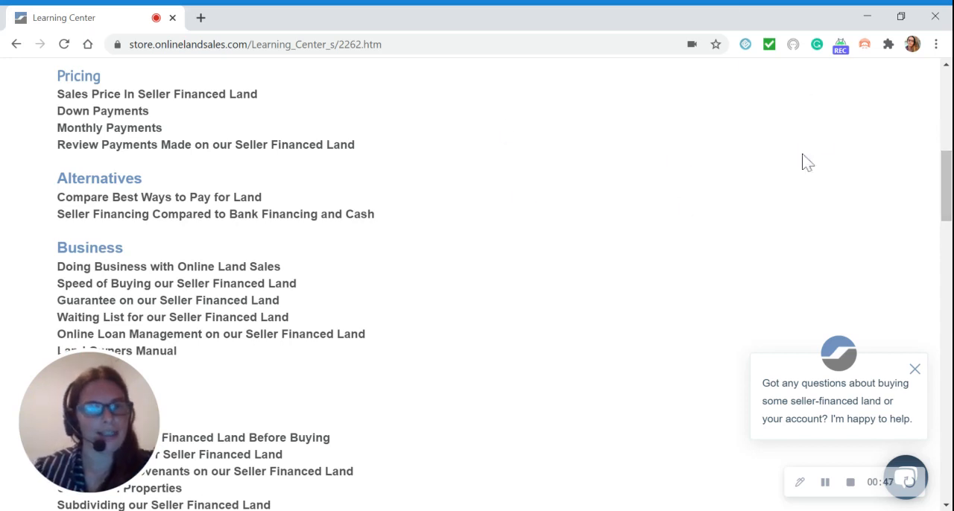
{"action": "mouse_move", "coordinate": [729, 291]}
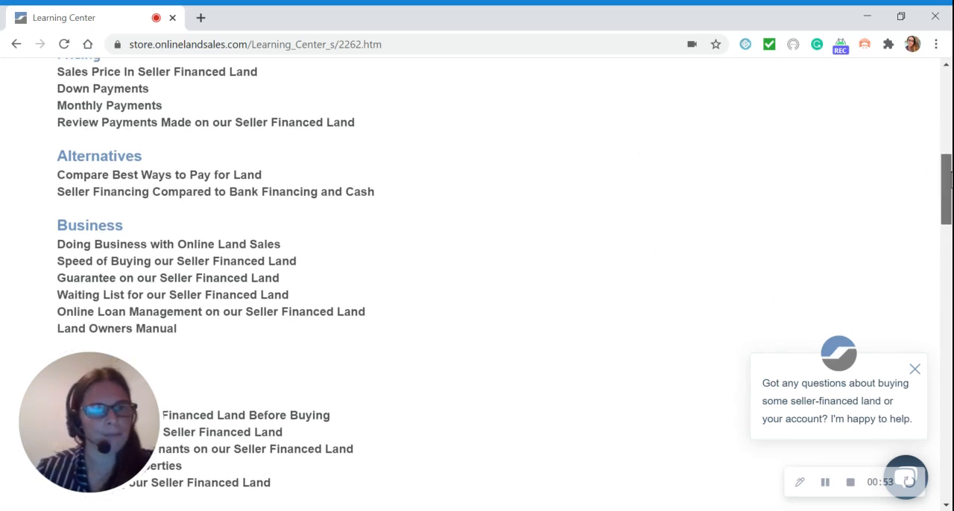
{"action": "scroll", "scroll_direction": "down", "scroll_amount": 3}
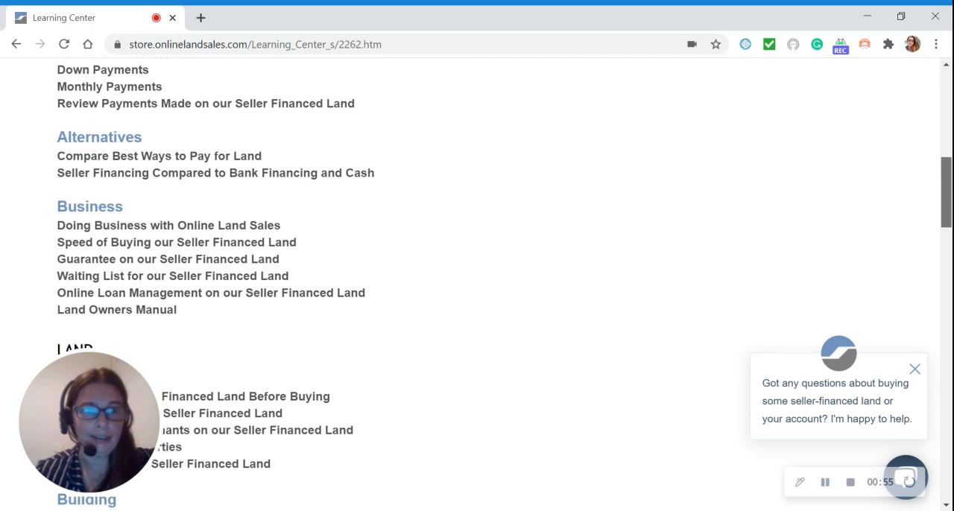
{"action": "scroll", "scroll_direction": "down", "scroll_amount": 3}
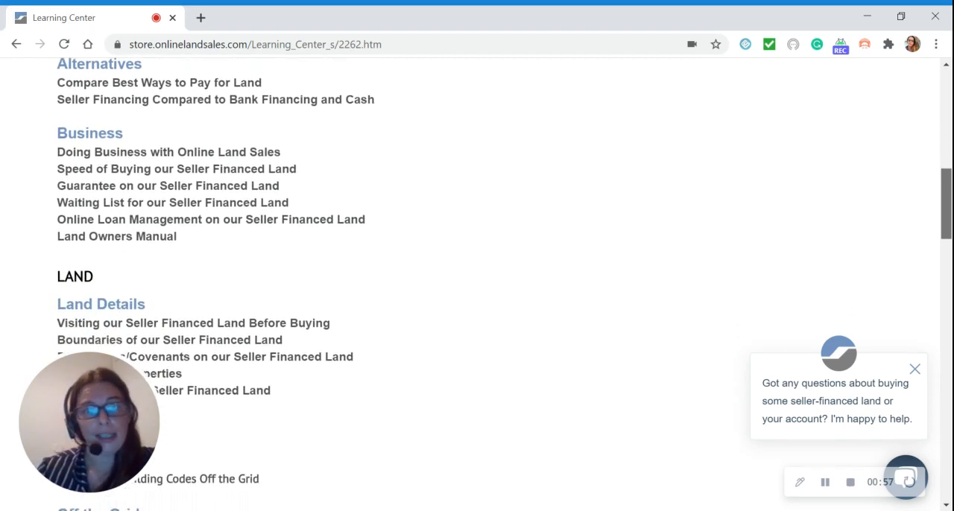
{"action": "scroll", "scroll_direction": "down", "scroll_amount": 3}
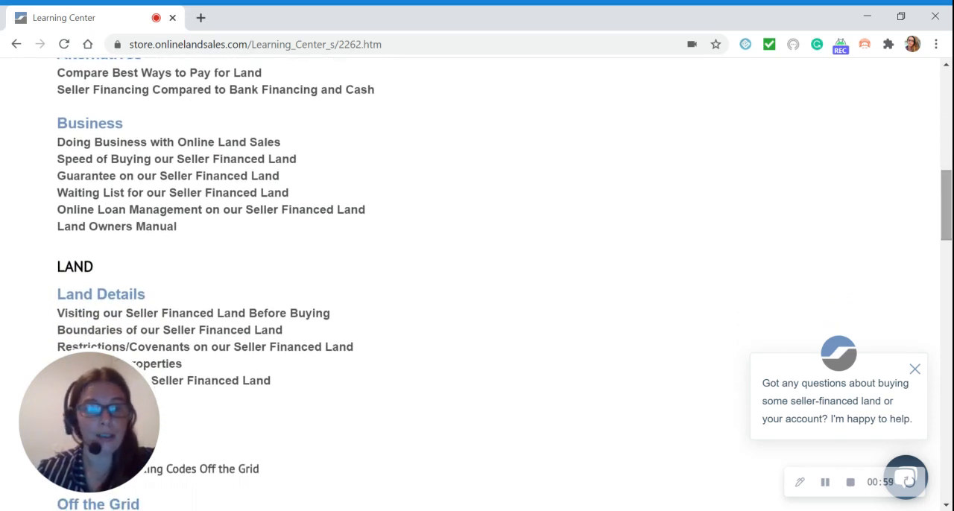
{"action": "scroll", "scroll_direction": "down", "scroll_amount": 3}
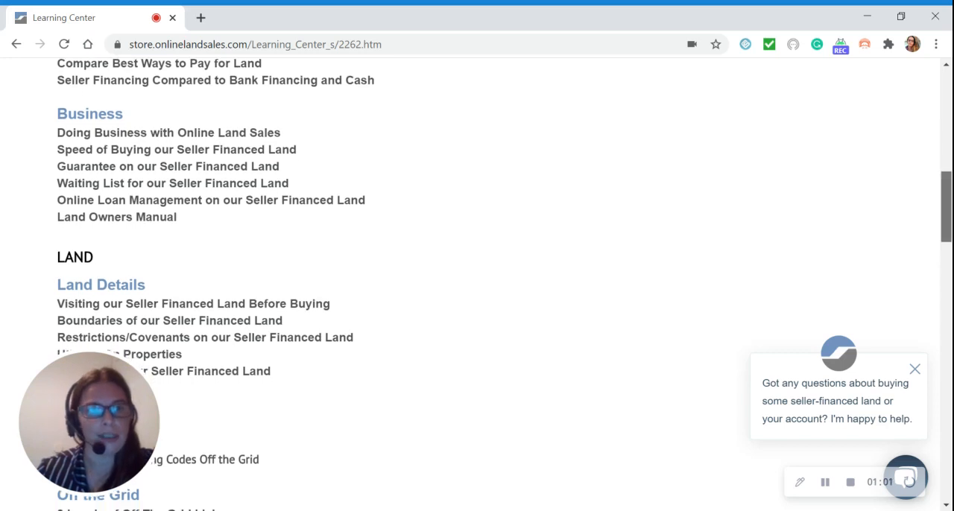
{"action": "scroll", "scroll_direction": "down", "scroll_amount": 3}
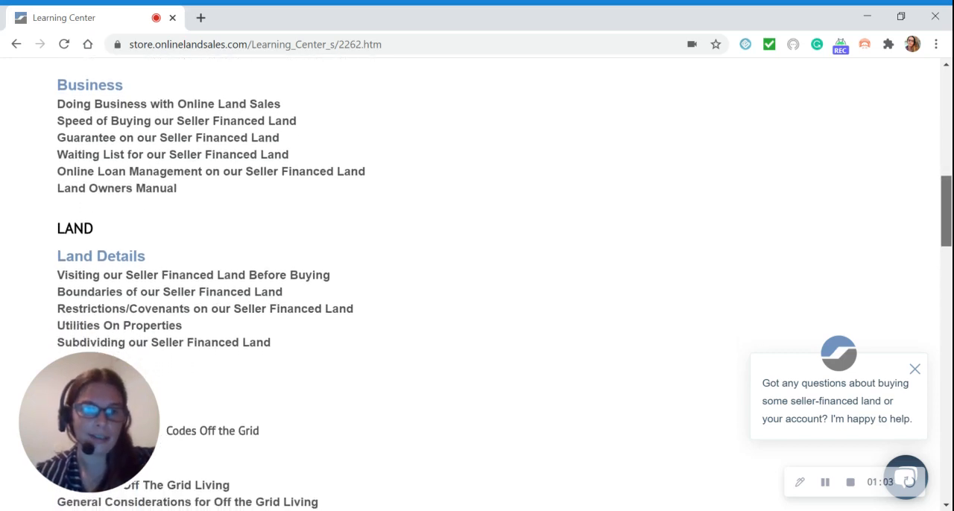
{"action": "scroll", "scroll_direction": "down", "scroll_amount": 3}
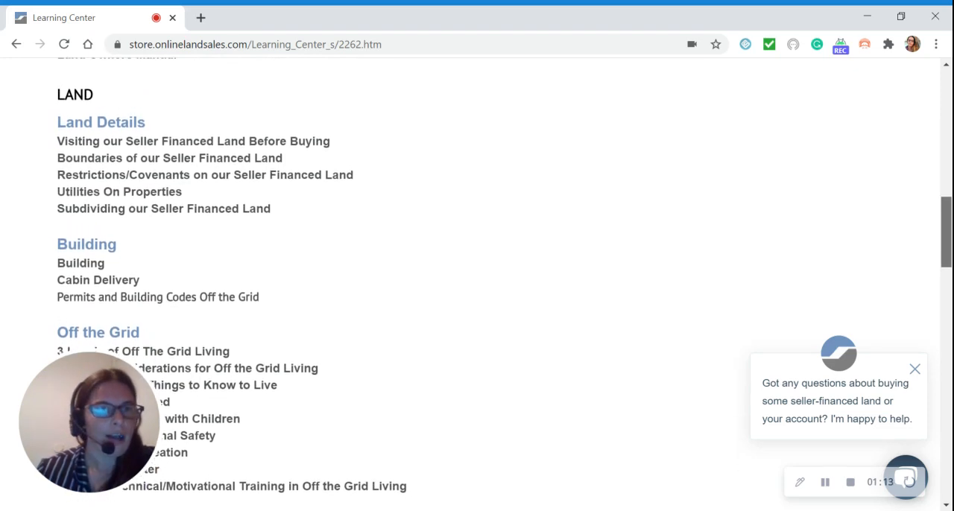
{"action": "scroll", "scroll_direction": "up", "scroll_amount": 3}
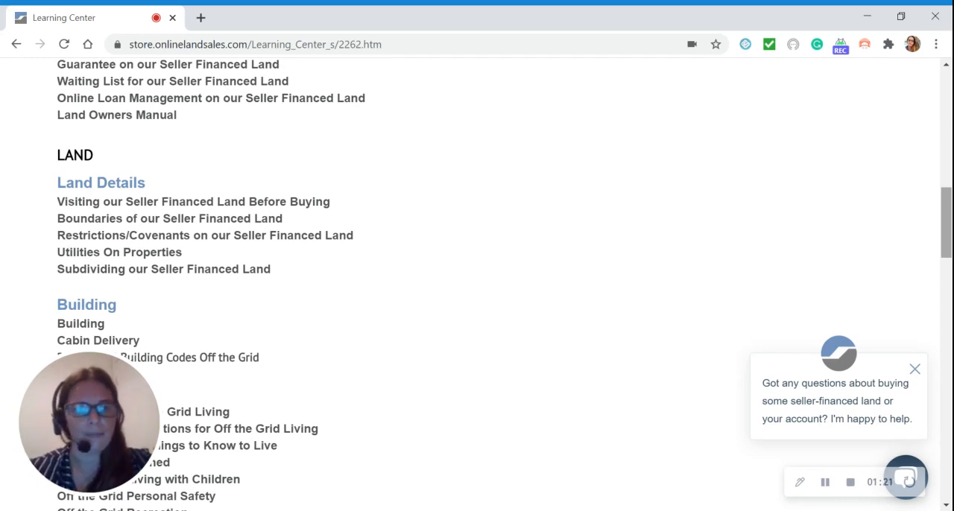
{"action": "scroll", "scroll_direction": "down", "scroll_amount": 3}
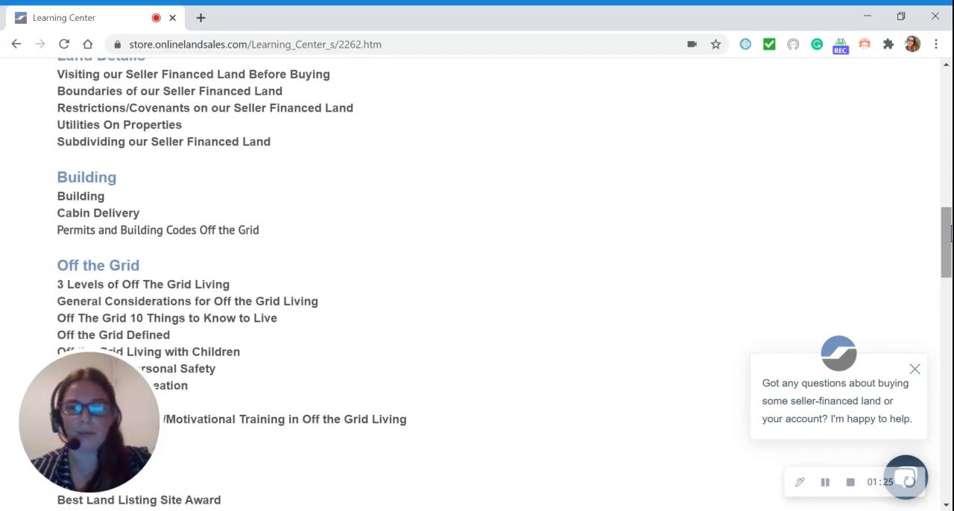
{"action": "scroll", "scroll_direction": "down", "scroll_amount": 3}
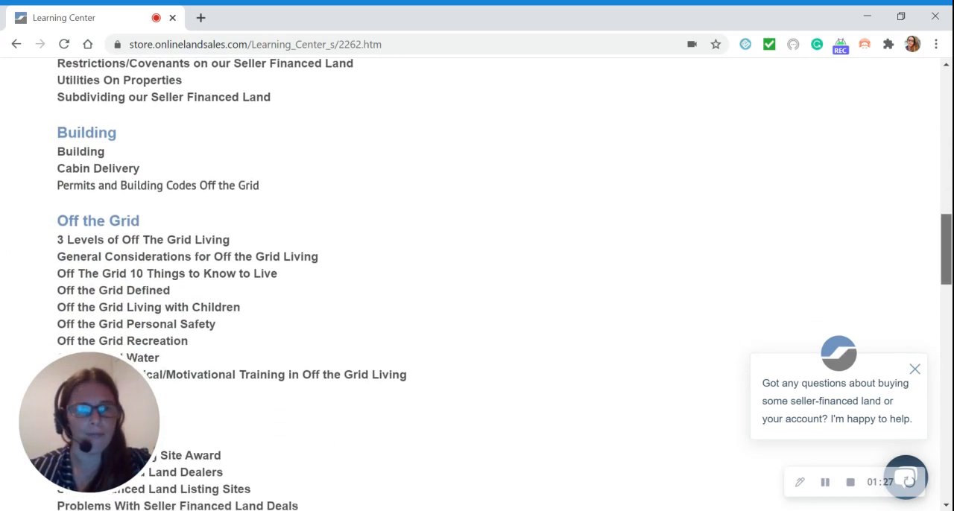
{"action": "scroll", "scroll_direction": "down", "scroll_amount": 3}
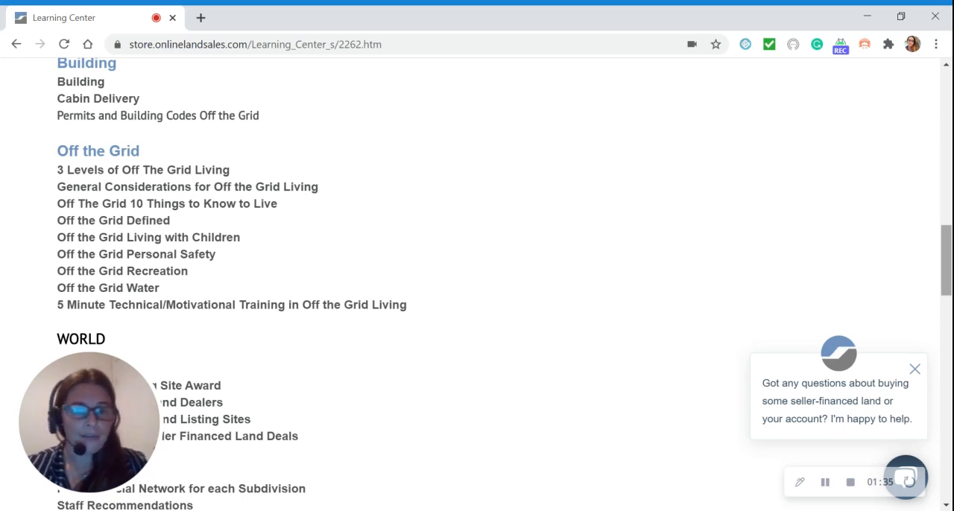
{"action": "scroll", "scroll_direction": "down", "scroll_amount": 3}
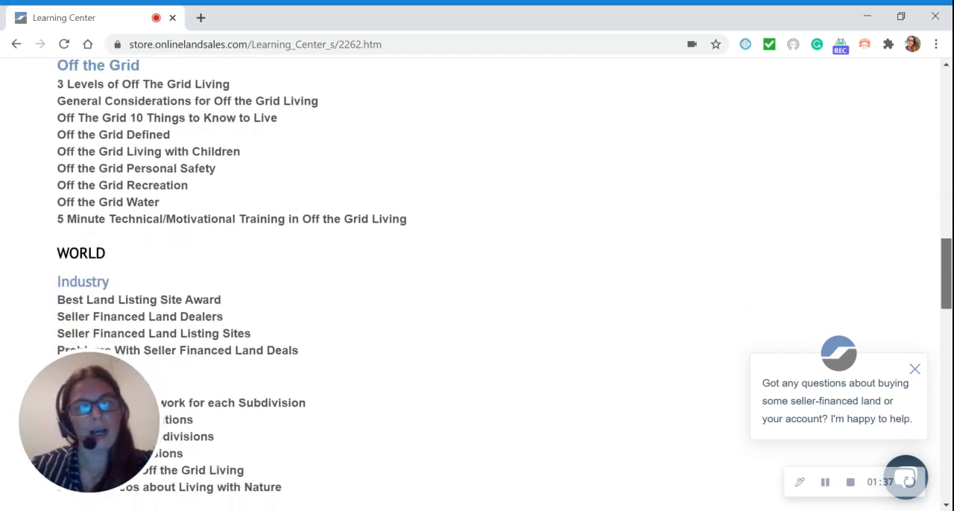
{"action": "scroll", "scroll_direction": "down", "scroll_amount": 3}
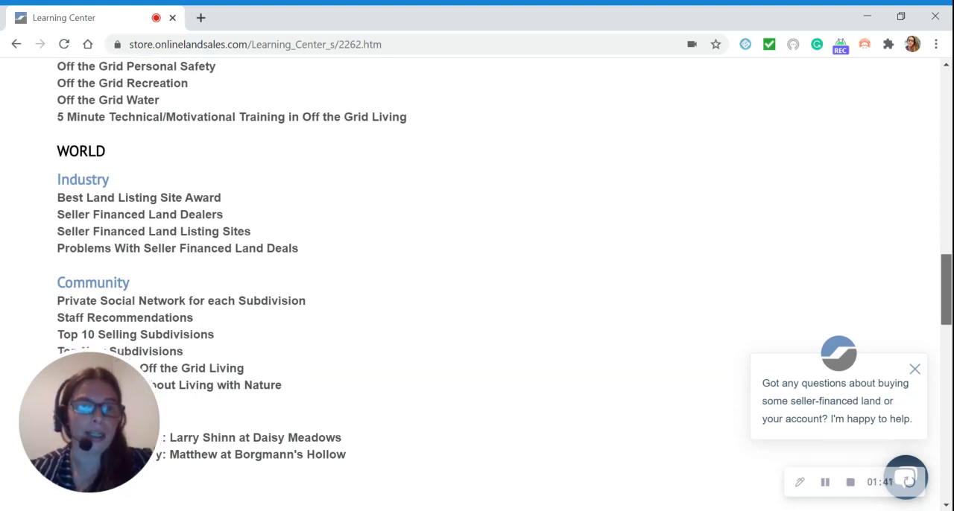
{"action": "scroll", "scroll_direction": "down", "scroll_amount": 3}
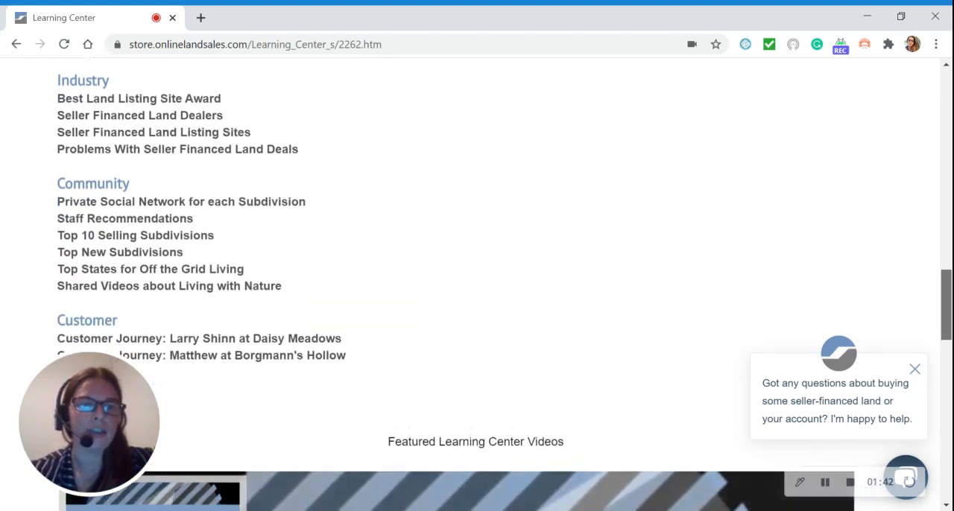
{"action": "scroll", "scroll_direction": "down", "scroll_amount": 3}
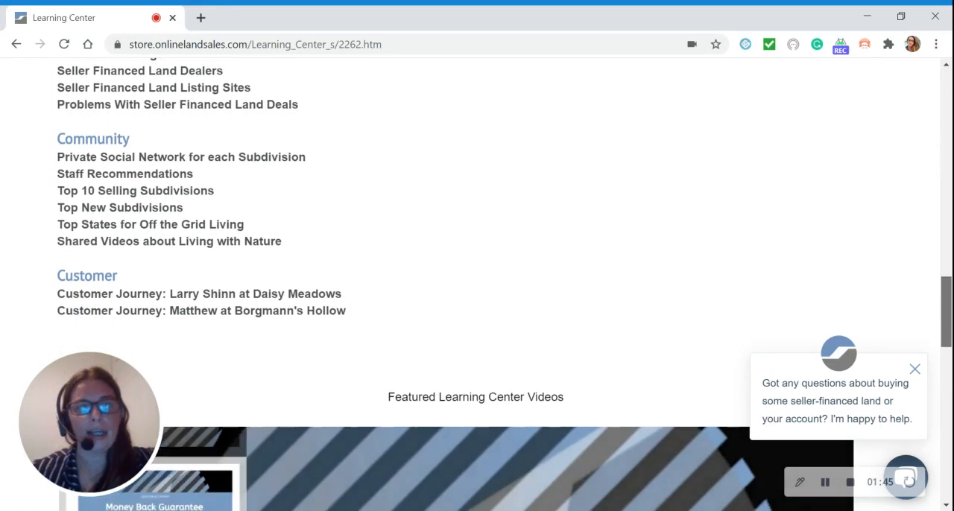
{"action": "scroll", "scroll_direction": "up", "scroll_amount": 3}
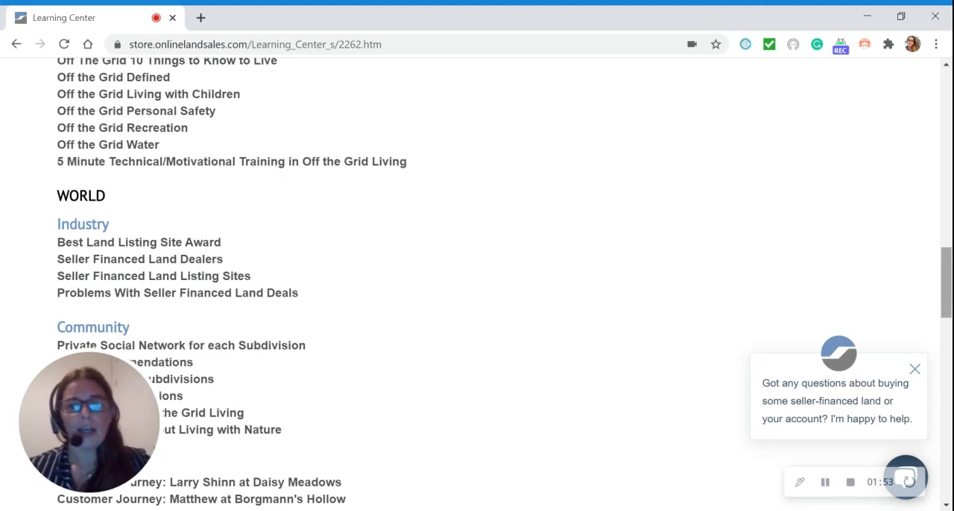
{"action": "scroll", "scroll_direction": "down", "scroll_amount": 3}
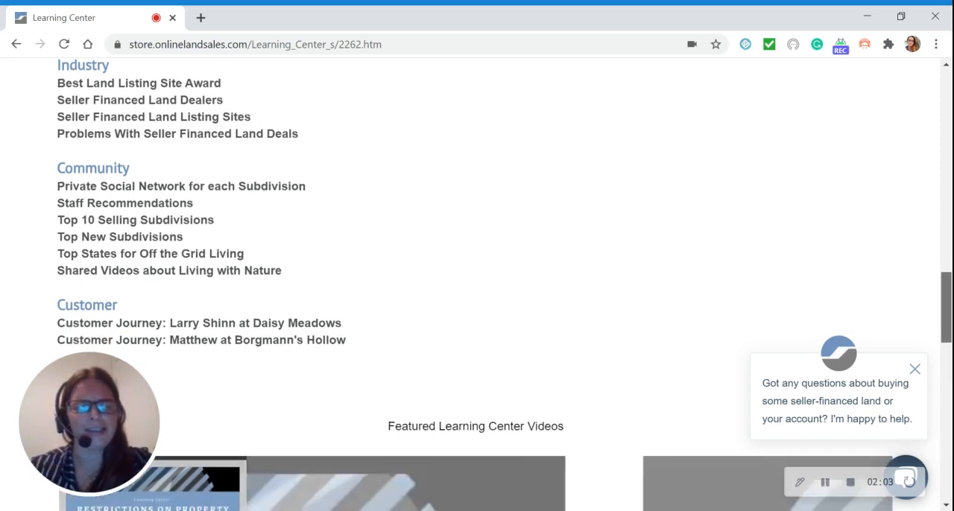
{"action": "scroll", "scroll_direction": "down", "scroll_amount": 3}
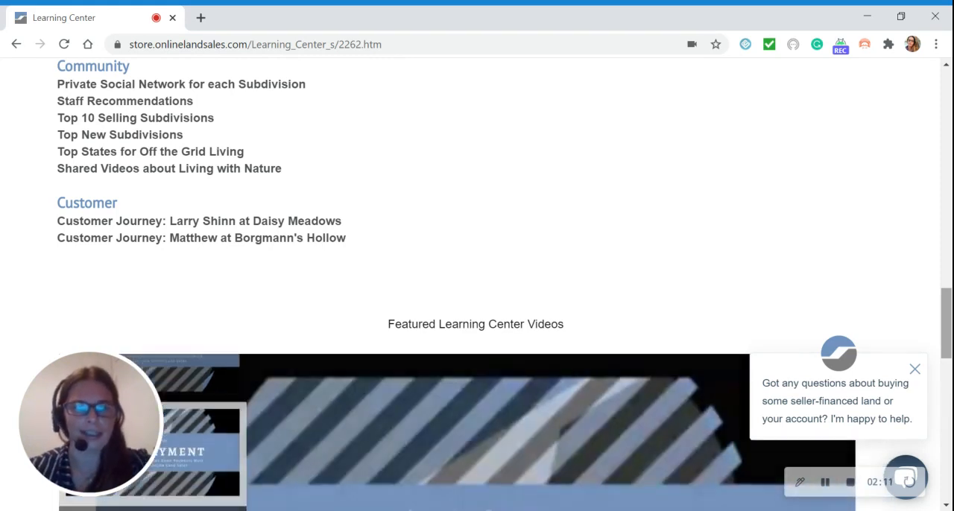
{"action": "scroll", "scroll_direction": "down", "scroll_amount": 3}
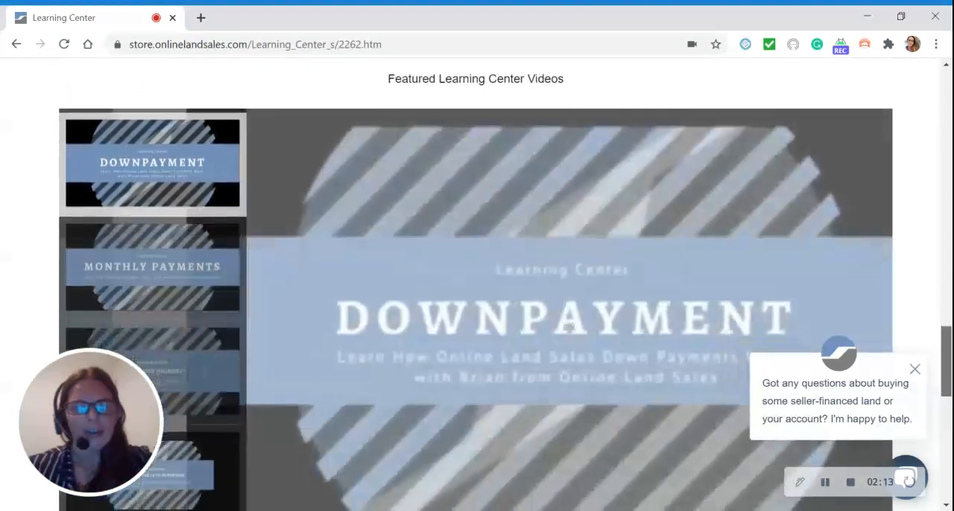